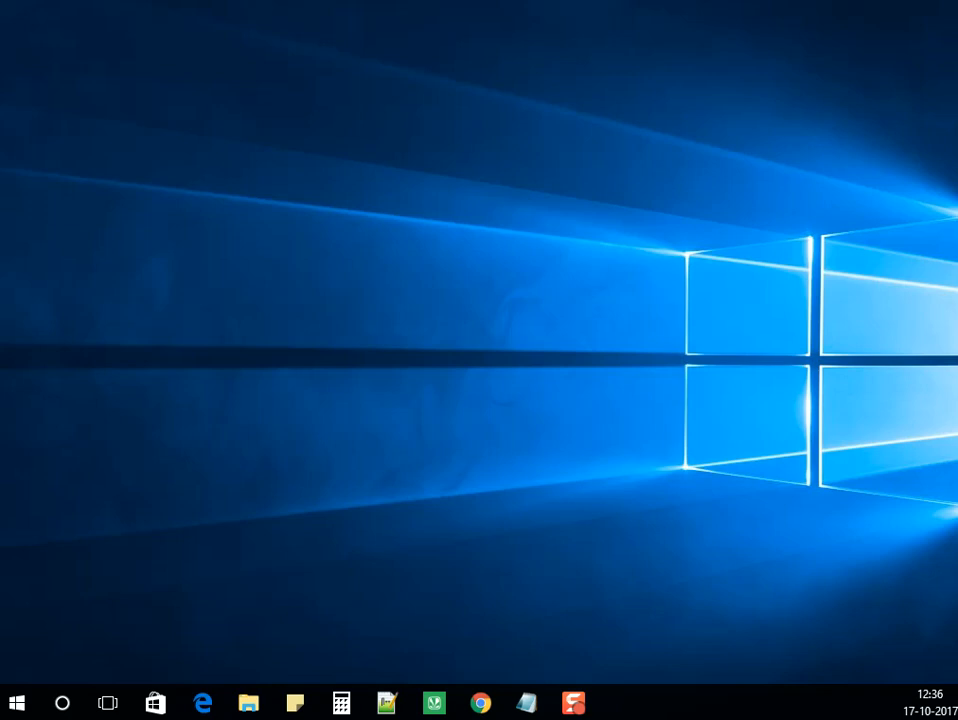
{"action": "mouse_move", "coordinate": [360, 556]}
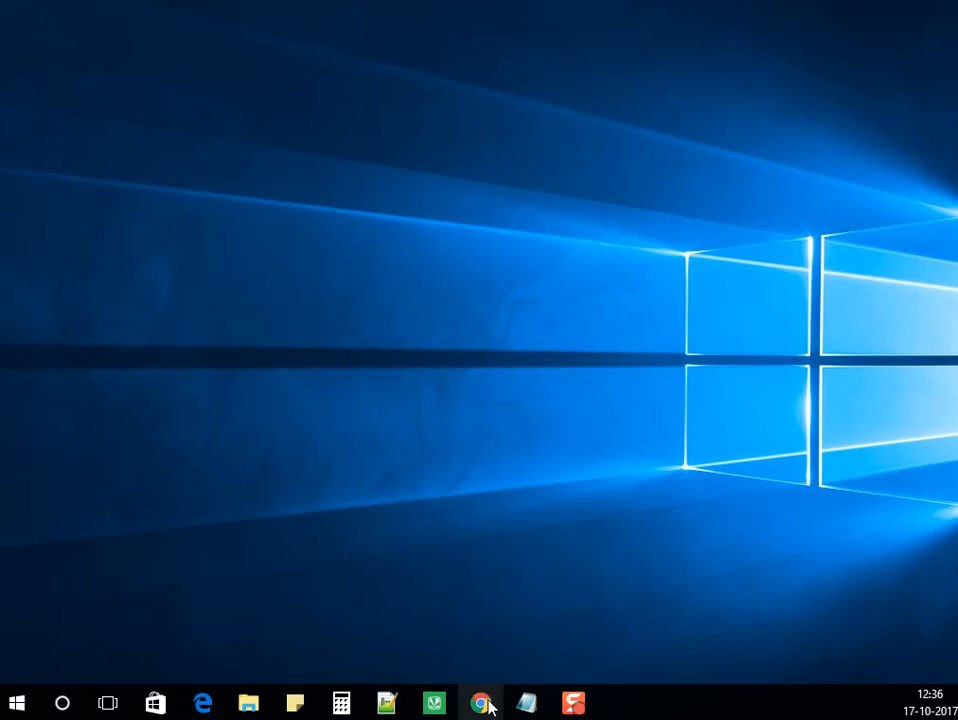
Show the DLL-files.com msvcp110.dll page and reach its table of six available versions.
{"action": "left_click", "coordinate": [480, 704]}
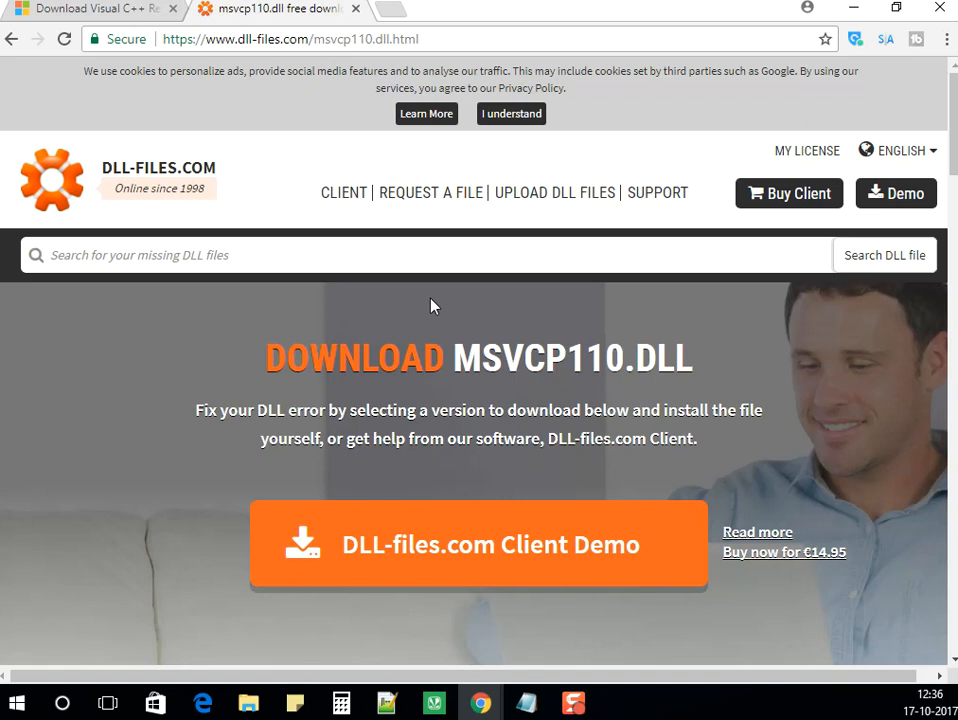
{"action": "scroll", "scroll_direction": "down", "scroll_amount": 3}
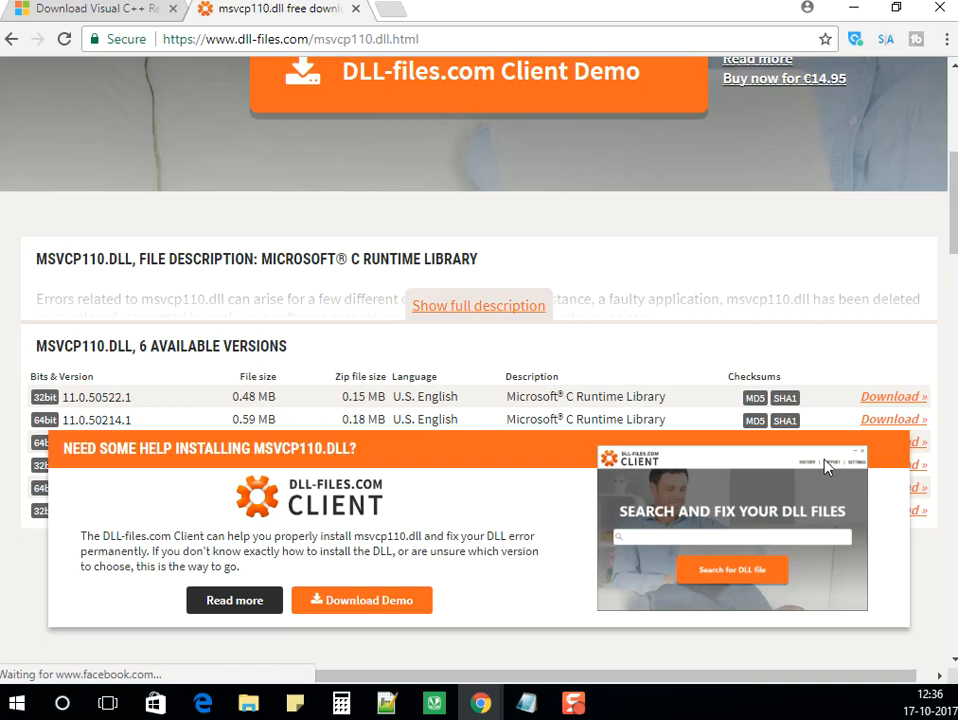
{"action": "scroll", "scroll_direction": "down", "scroll_amount": 3}
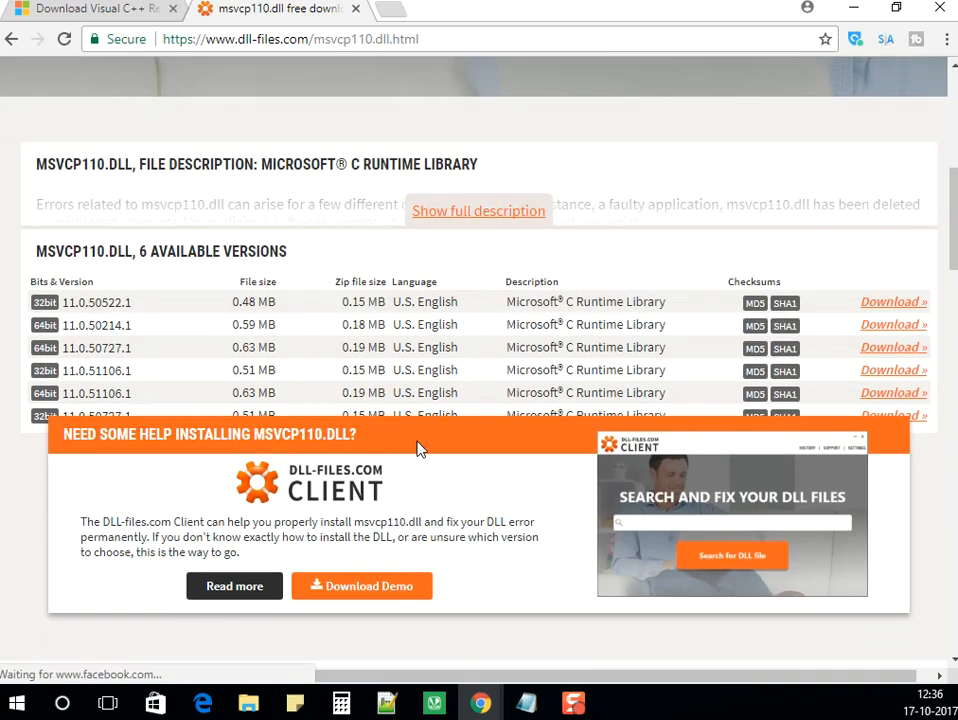
{"action": "scroll", "scroll_direction": "down", "scroll_amount": 3}
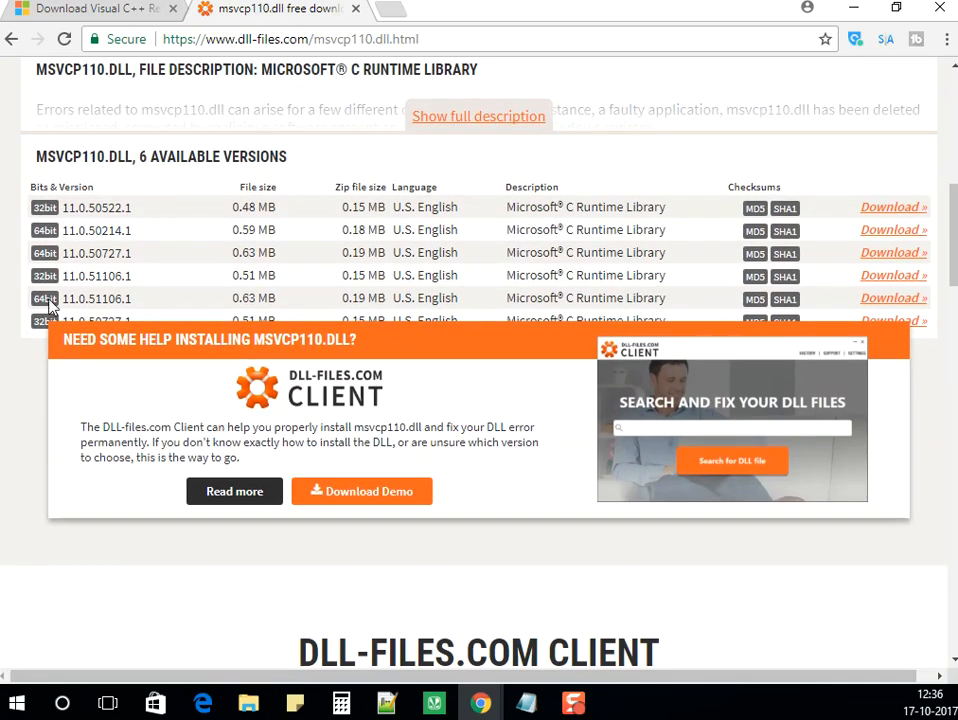
{"action": "mouse_move", "coordinate": [876, 244]}
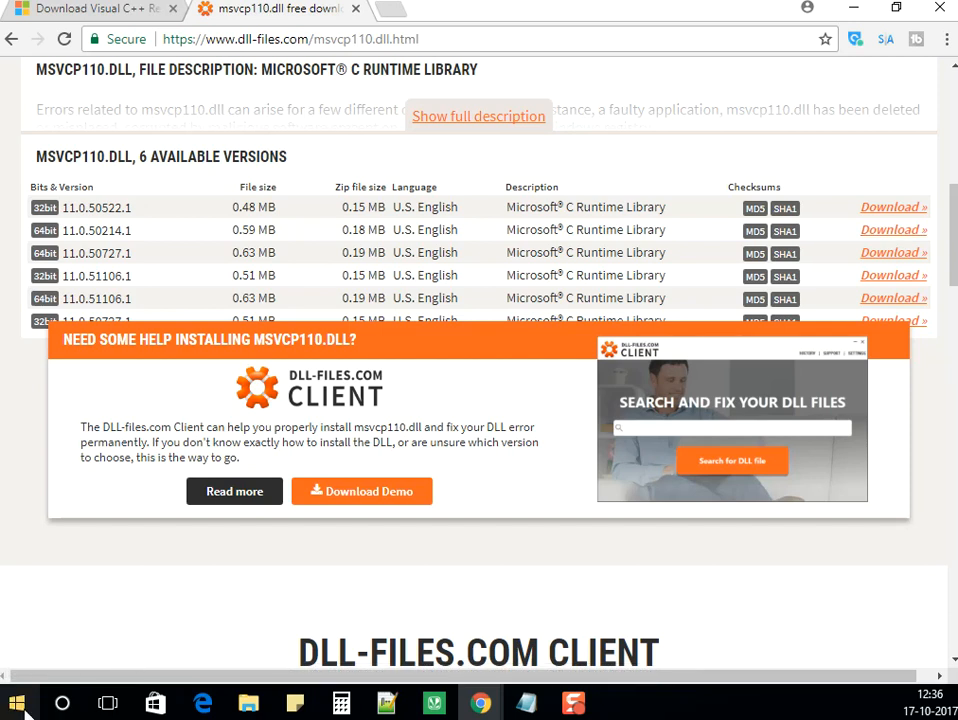
{"action": "right_click", "coordinate": [16, 704]}
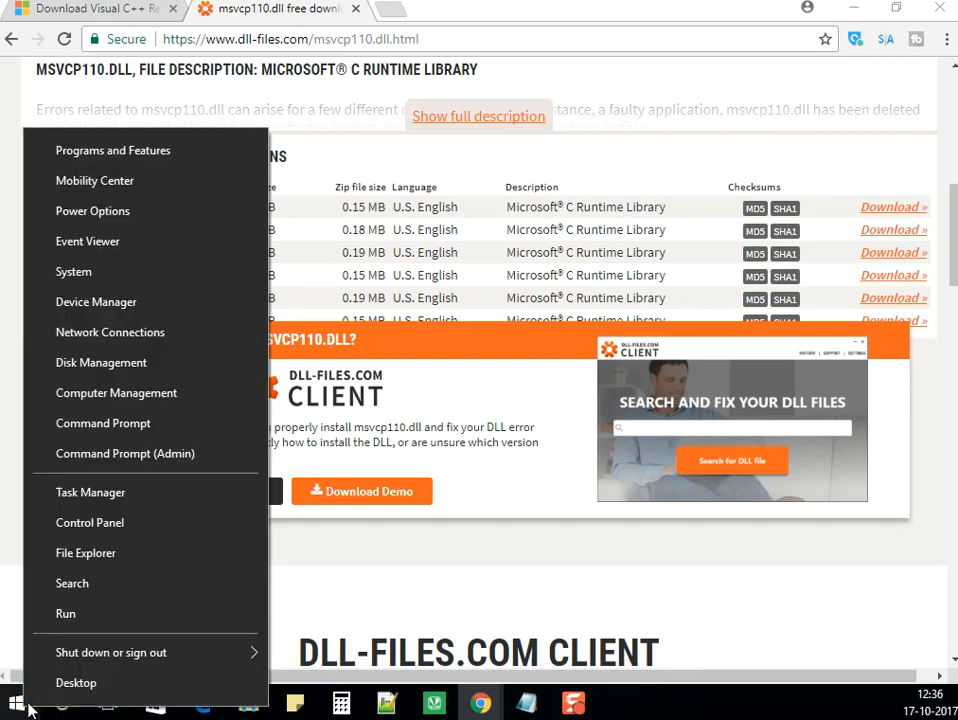
{"action": "mouse_move", "coordinate": [74, 272]}
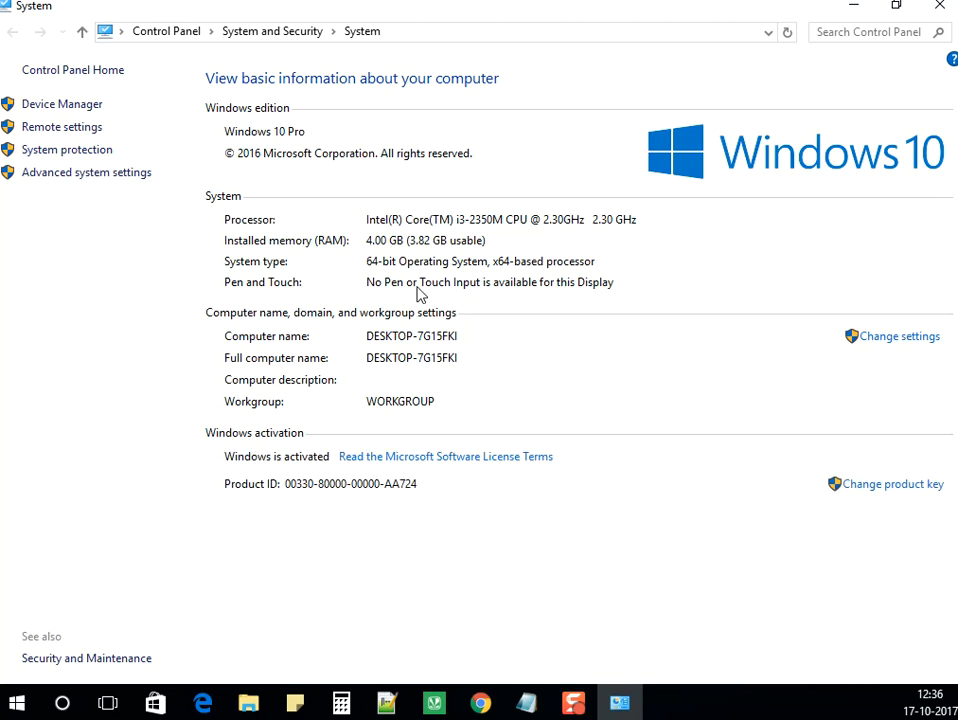
{"action": "mouse_move", "coordinate": [402, 274]}
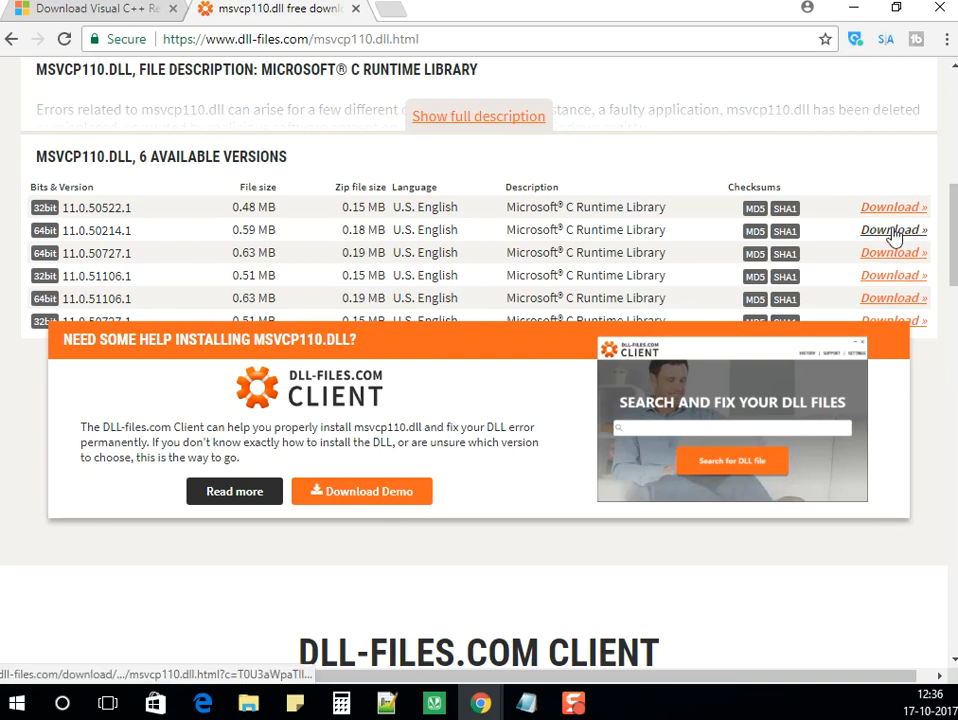
Start downloading the 64-bit msvcp110.dll version 11.0.50214.1 as msvcp110.zip.
{"action": "left_click", "coordinate": [890, 228]}
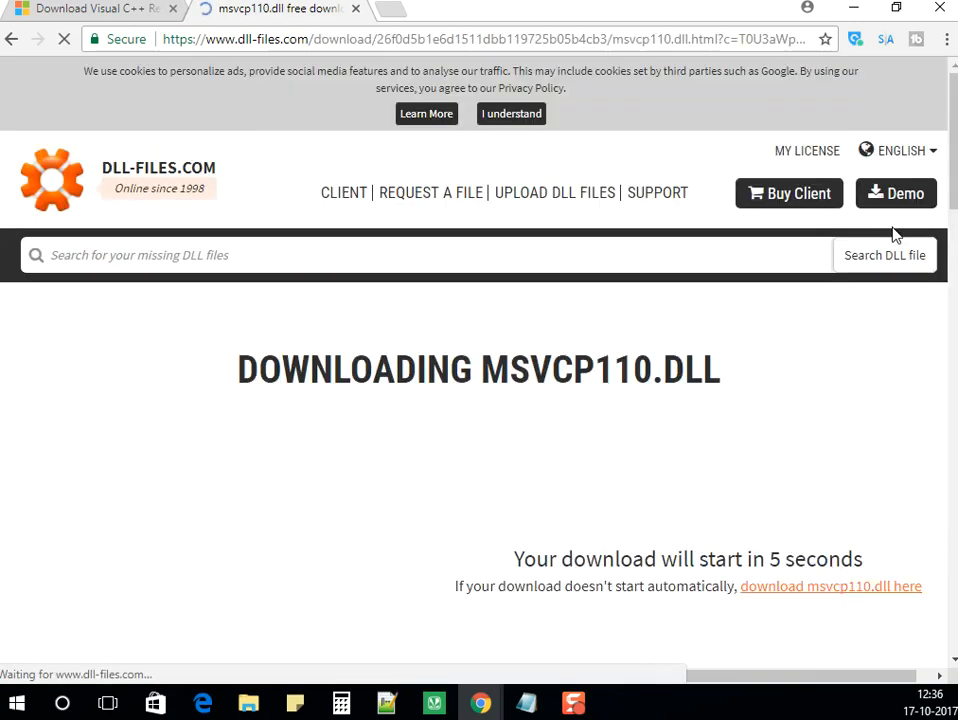
{"action": "scroll", "scroll_direction": "down", "scroll_amount": 3}
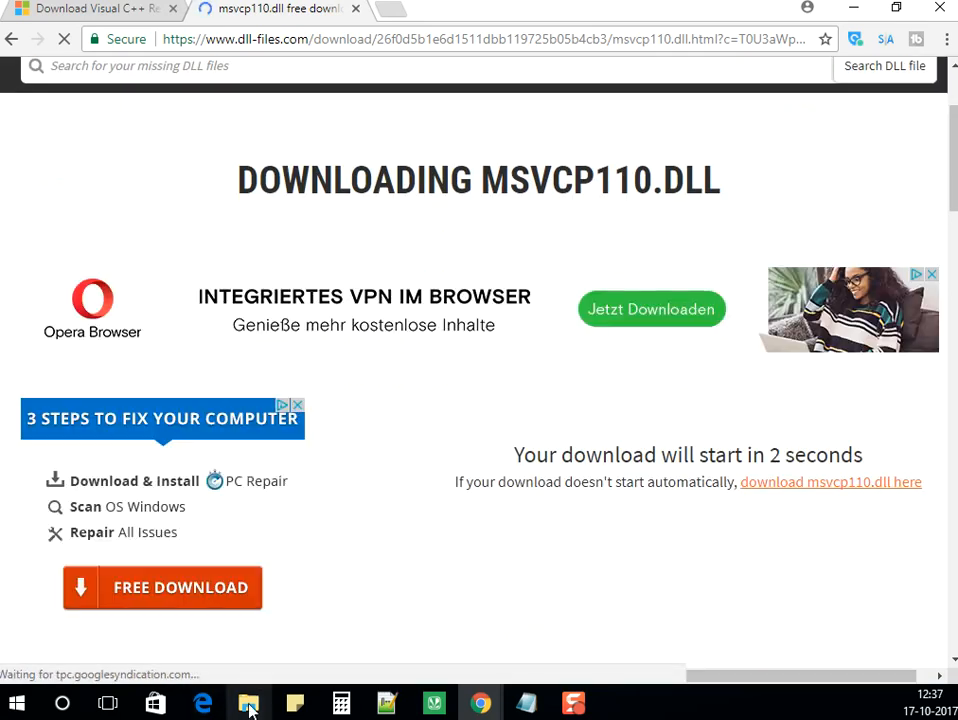
{"action": "mouse_move", "coordinate": [248, 704]}
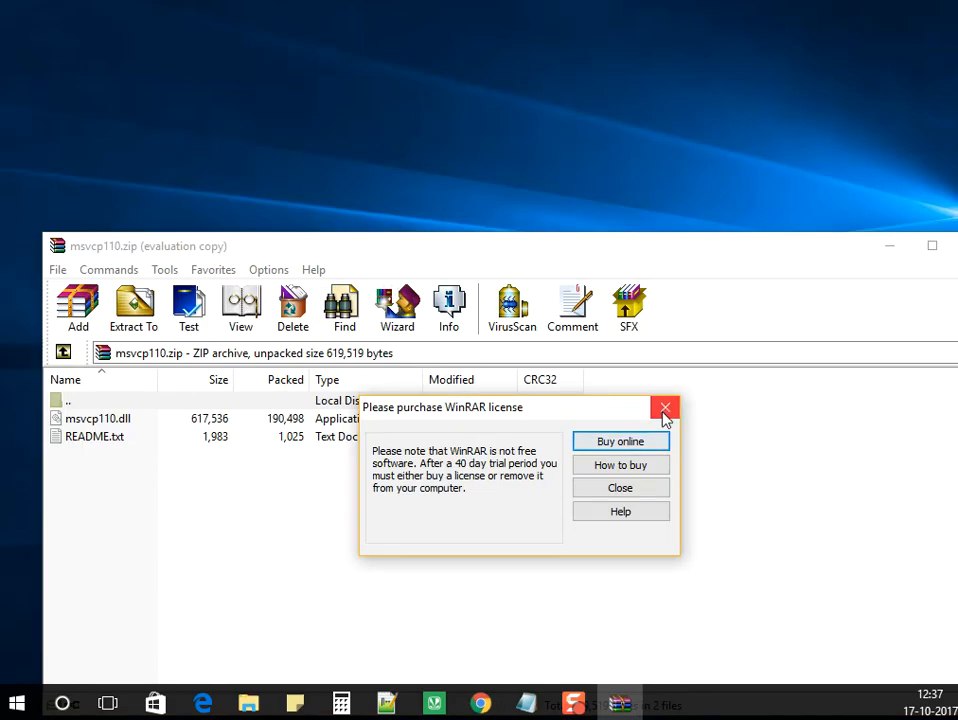
Dismiss WinRAR's license reminder and drag msvcp110.dll from the archive onto the desktop.
{"action": "left_click", "coordinate": [664, 408]}
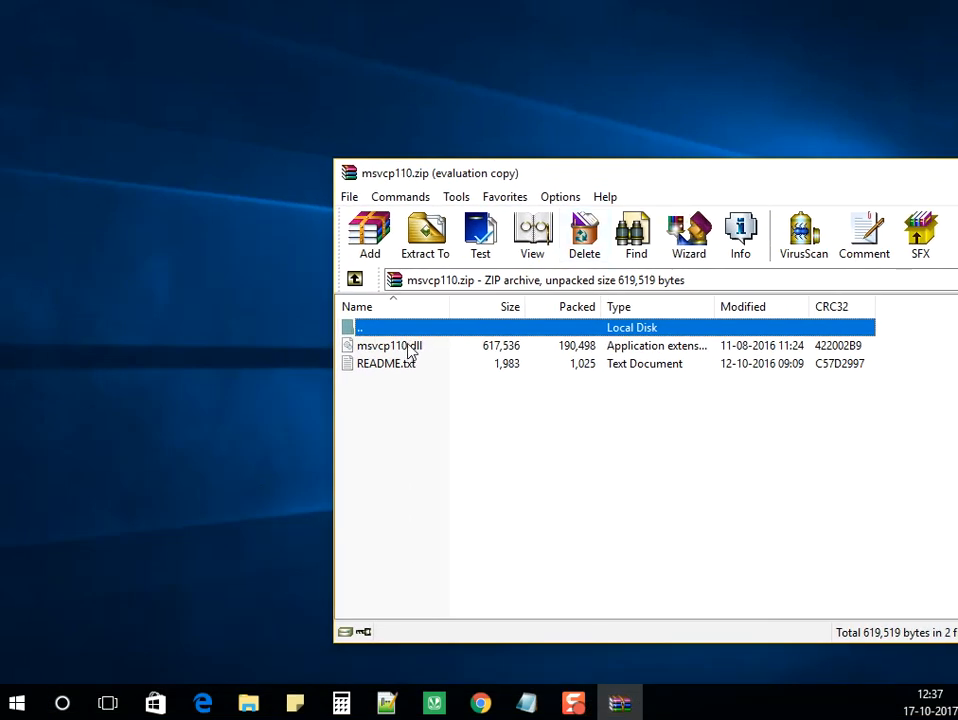
{"action": "left_click", "coordinate": [390, 344]}
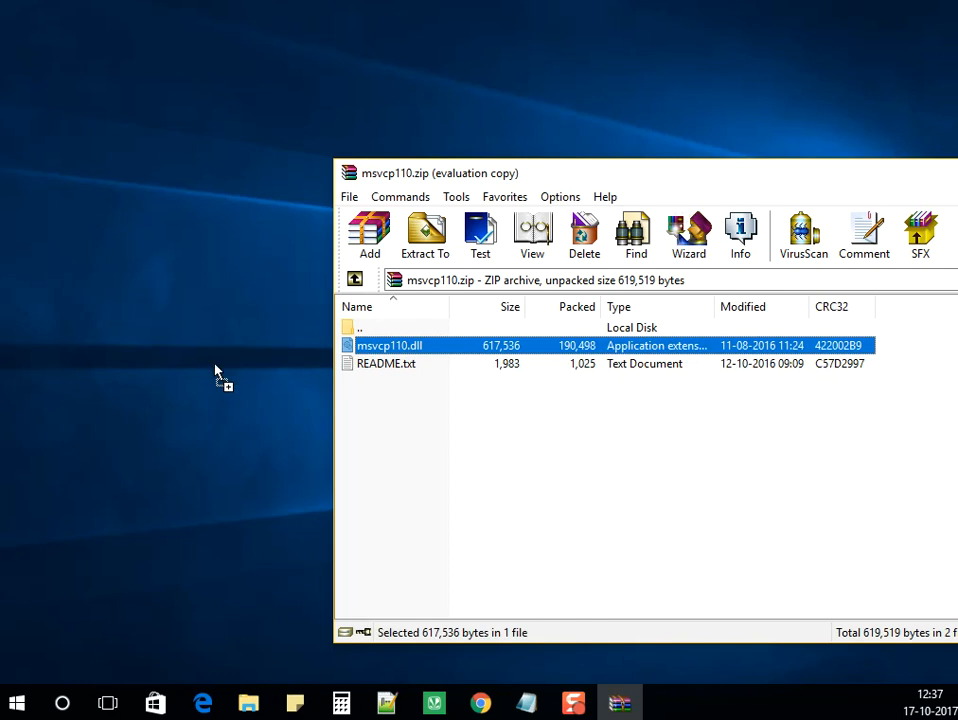
{"action": "left_click_drag", "start_coordinate": [388, 344], "coordinate": [242, 320]}
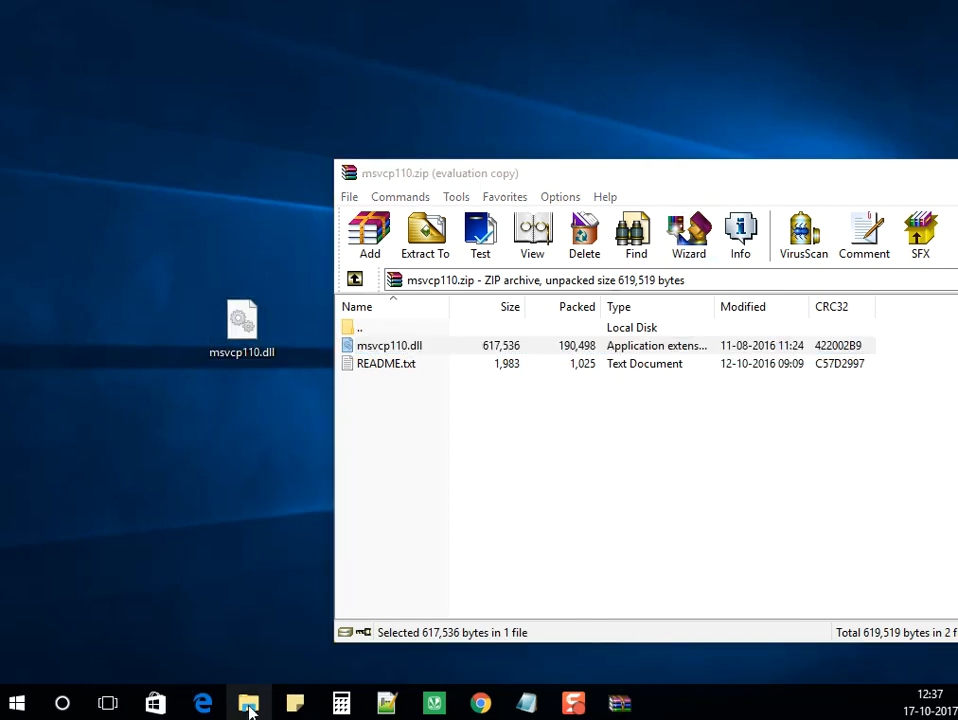
{"action": "mouse_move", "coordinate": [248, 704]}
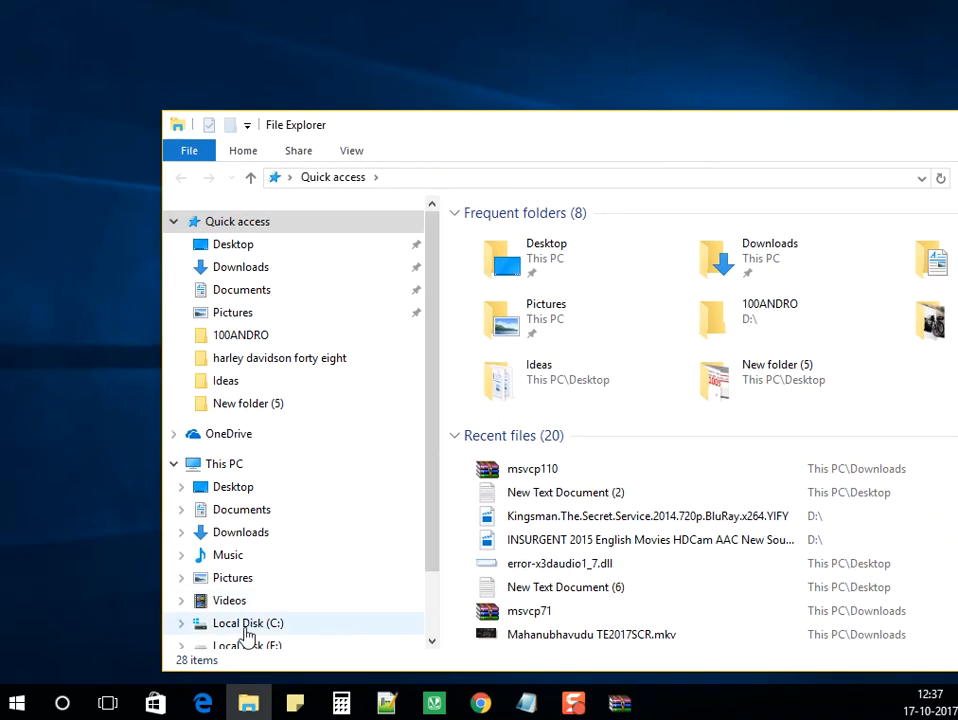
Place msvcp110.dll into C:\Windows\System32, continuing past the administrator access prompt.
{"action": "left_click", "coordinate": [248, 624]}
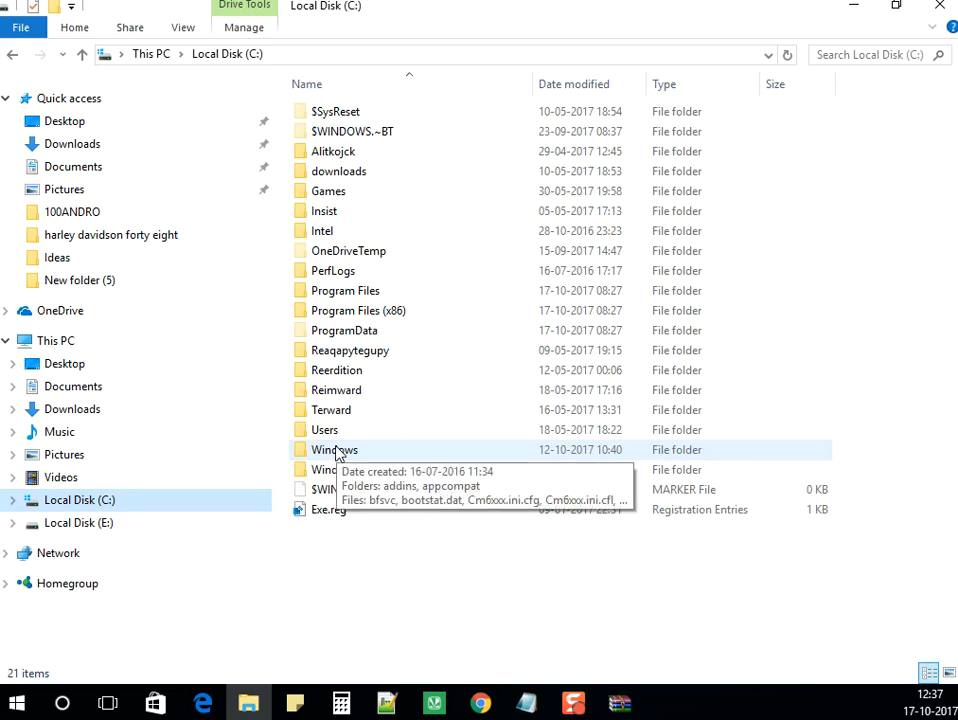
{"action": "double_click", "coordinate": [334, 448]}
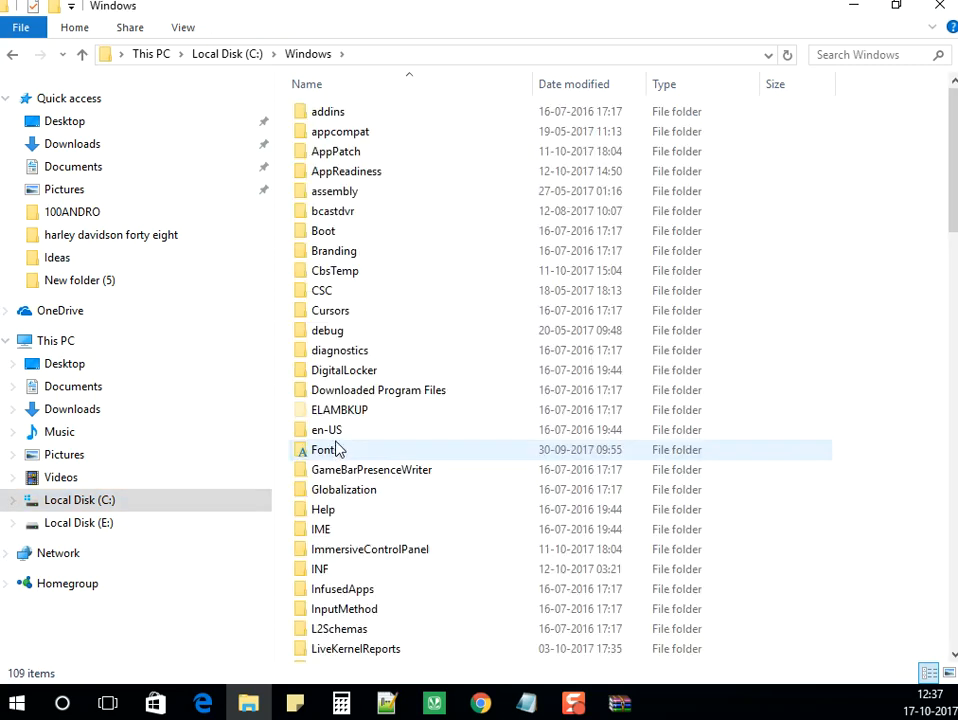
{"action": "scroll", "scroll_direction": "down", "scroll_amount": 3}
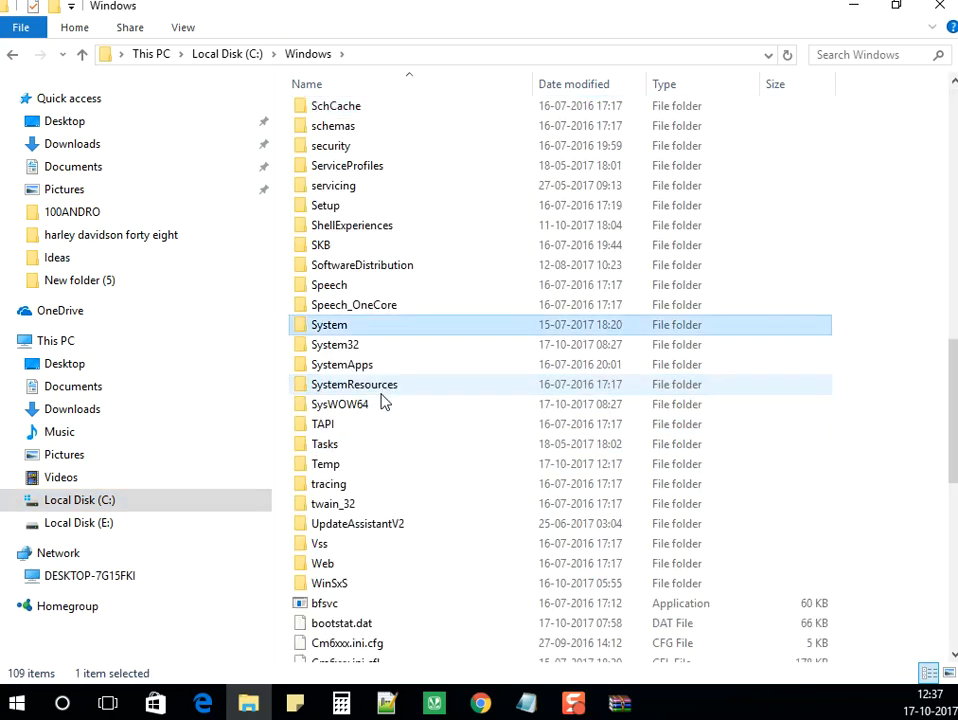
{"action": "double_click", "coordinate": [328, 324]}
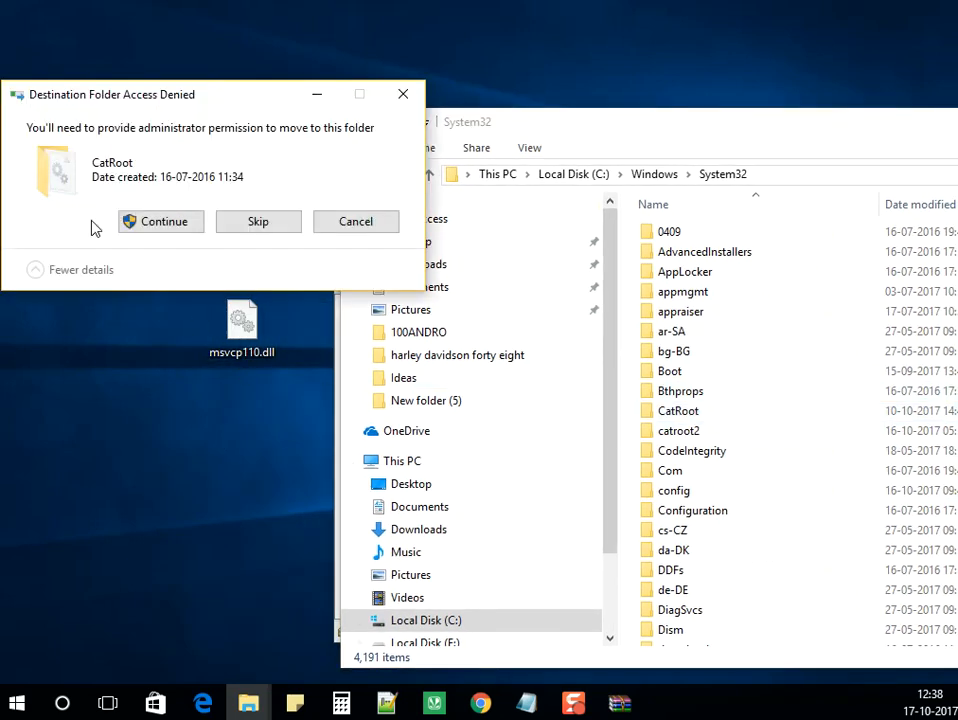
{"action": "left_click", "coordinate": [356, 220]}
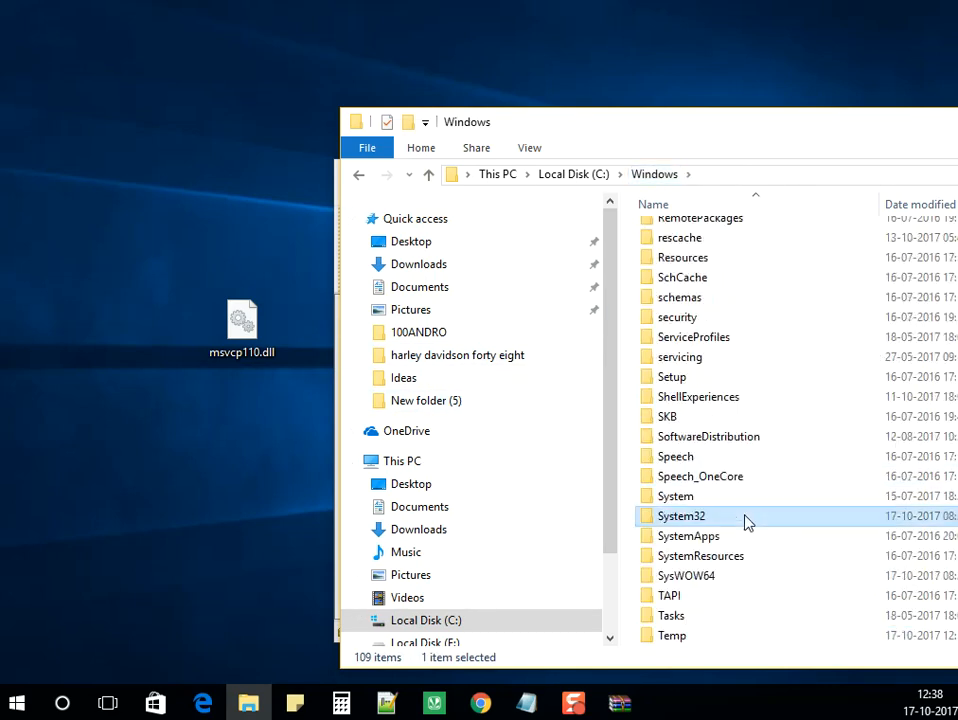
{"action": "left_click", "coordinate": [686, 576]}
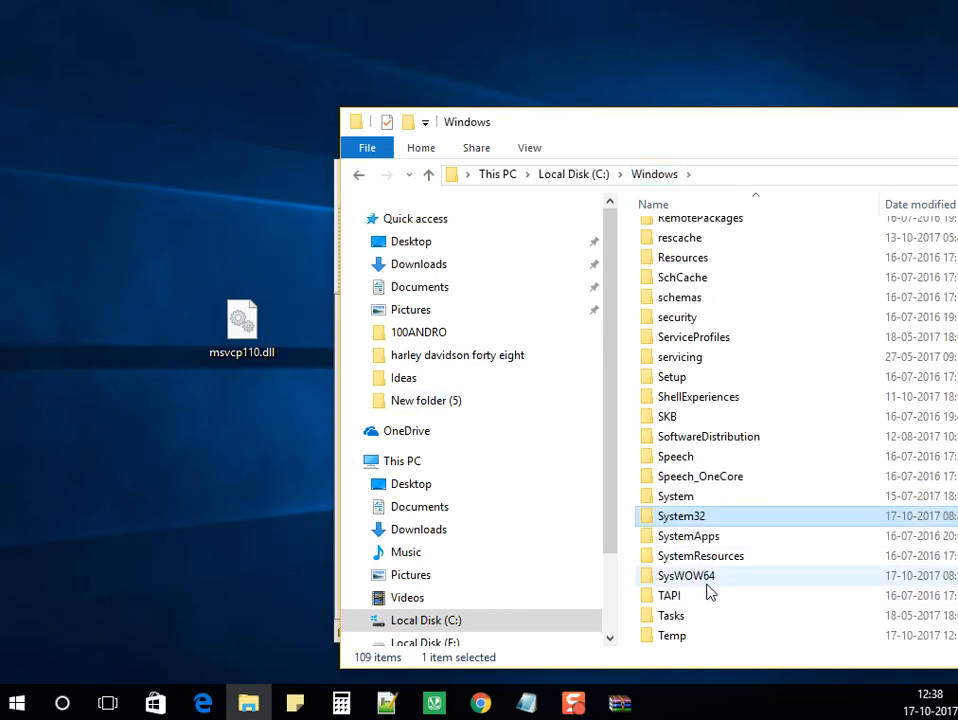
{"action": "mouse_move", "coordinate": [652, 580]}
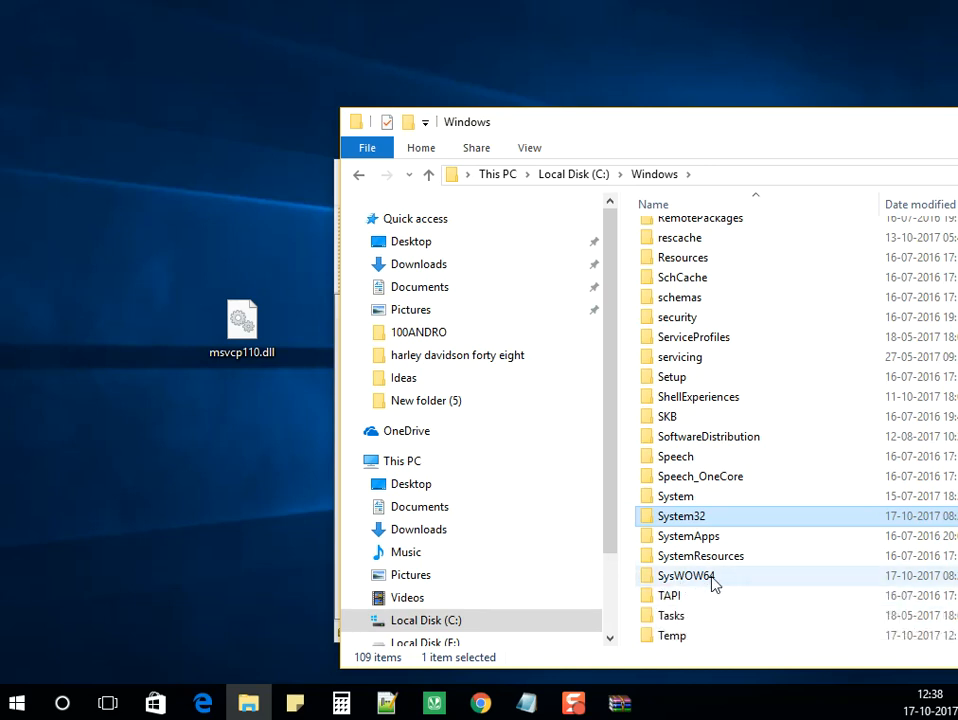
Place msvcp110.dll into C:\Windows\SysWOW64 with admin approval, then close the open windows.
{"action": "double_click", "coordinate": [684, 576]}
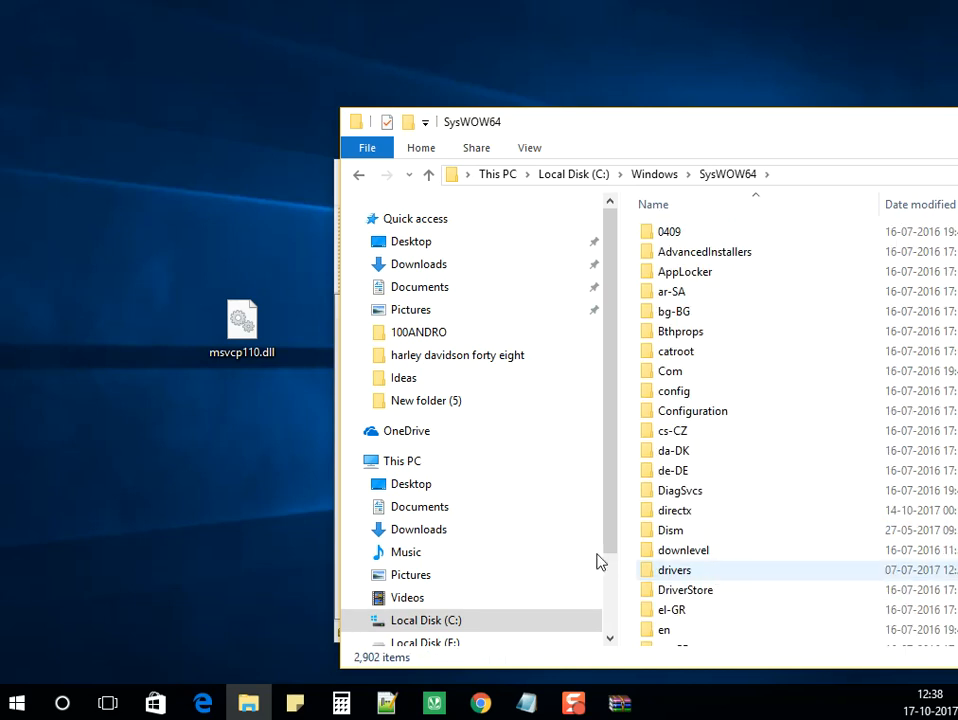
{"action": "left_click", "coordinate": [242, 320]}
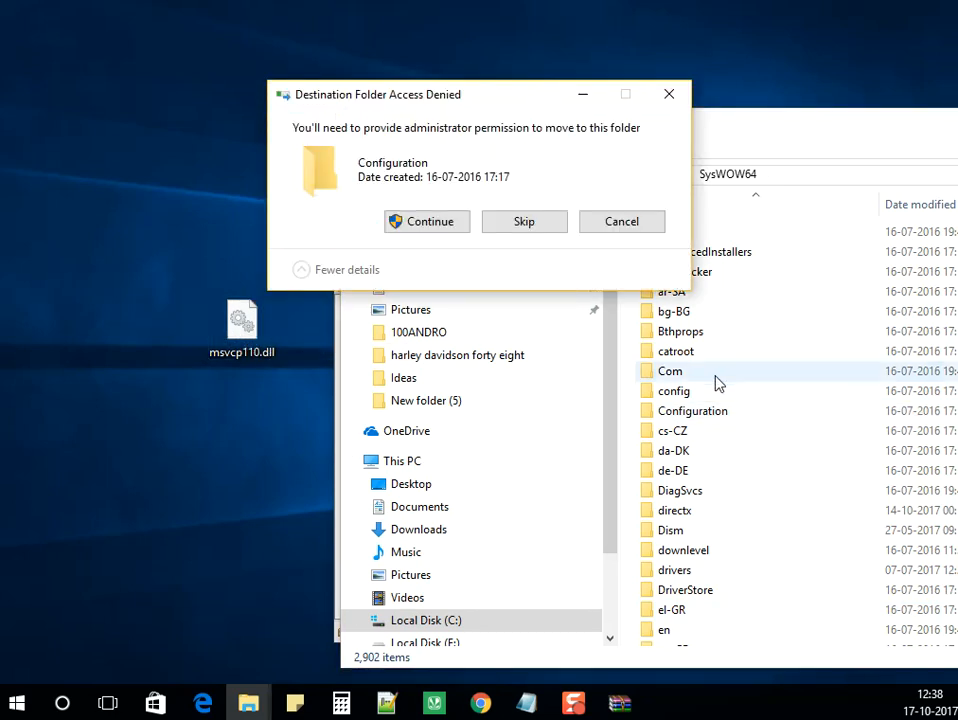
{"action": "left_click", "coordinate": [524, 220]}
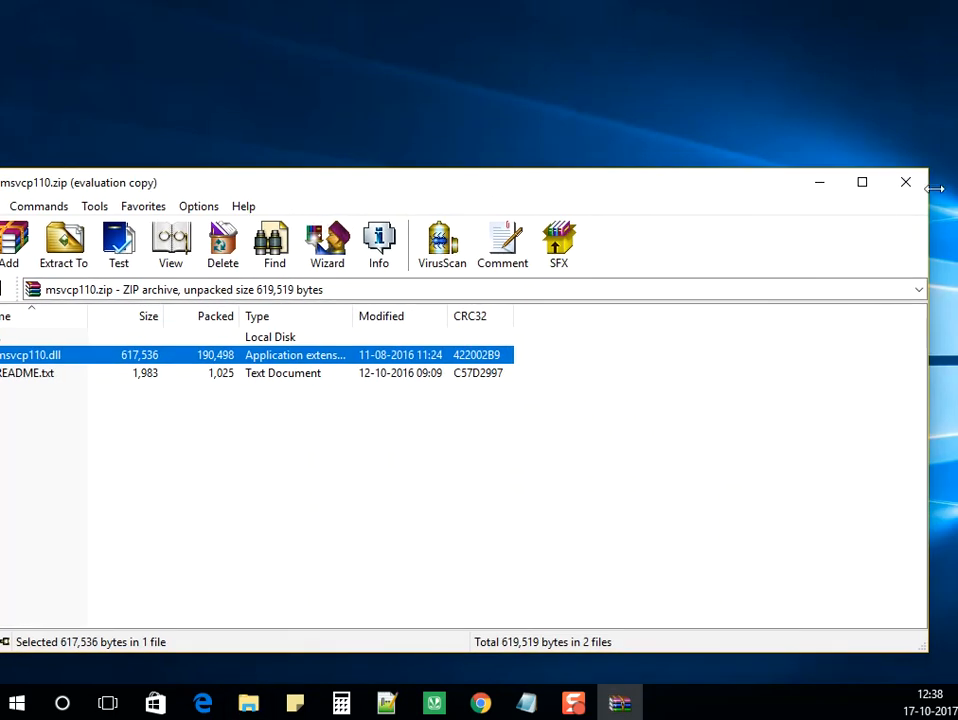
{"action": "left_click", "coordinate": [906, 182]}
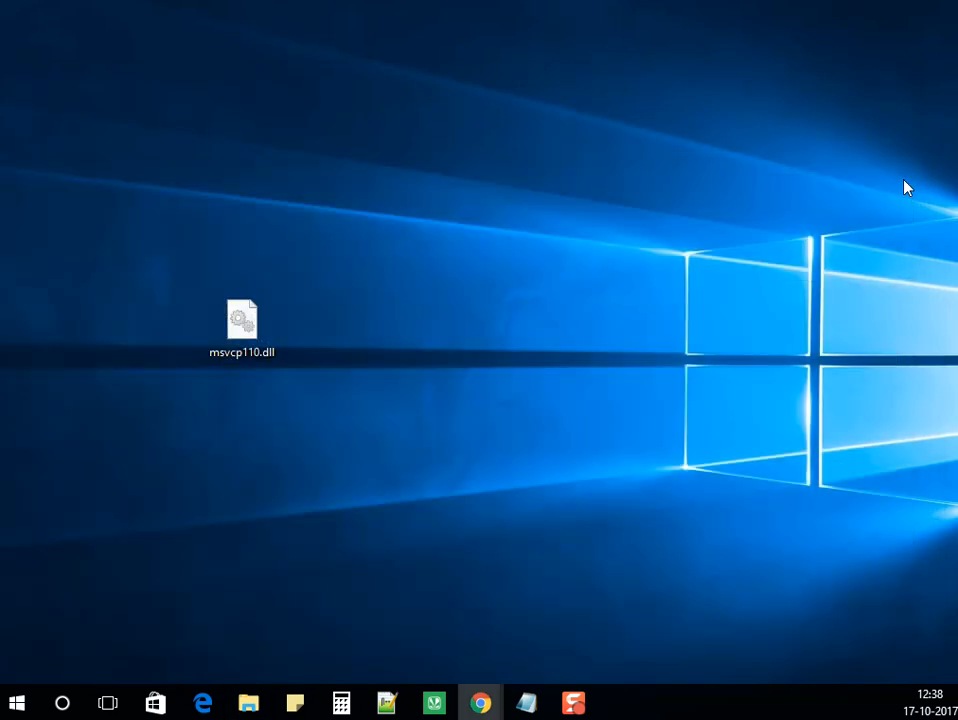
{"action": "mouse_move", "coordinate": [708, 700]}
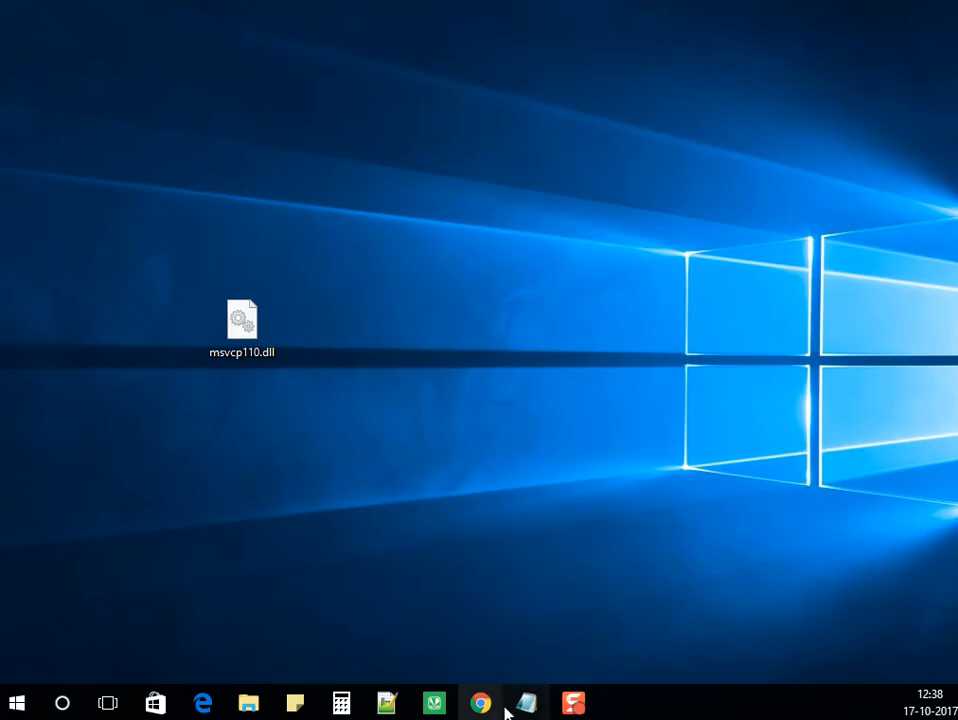
Request the Visual C++ Redistributable for Visual Studio 2012 Update 4 download from Microsoft.
{"action": "left_click", "coordinate": [480, 704]}
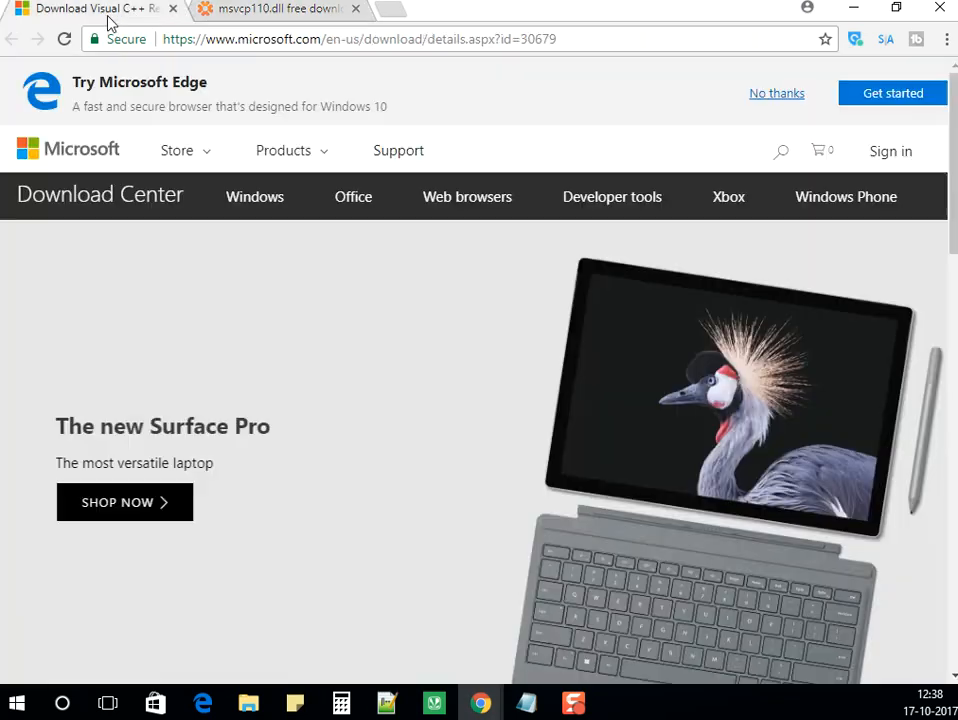
{"action": "scroll", "scroll_direction": "down", "scroll_amount": 3}
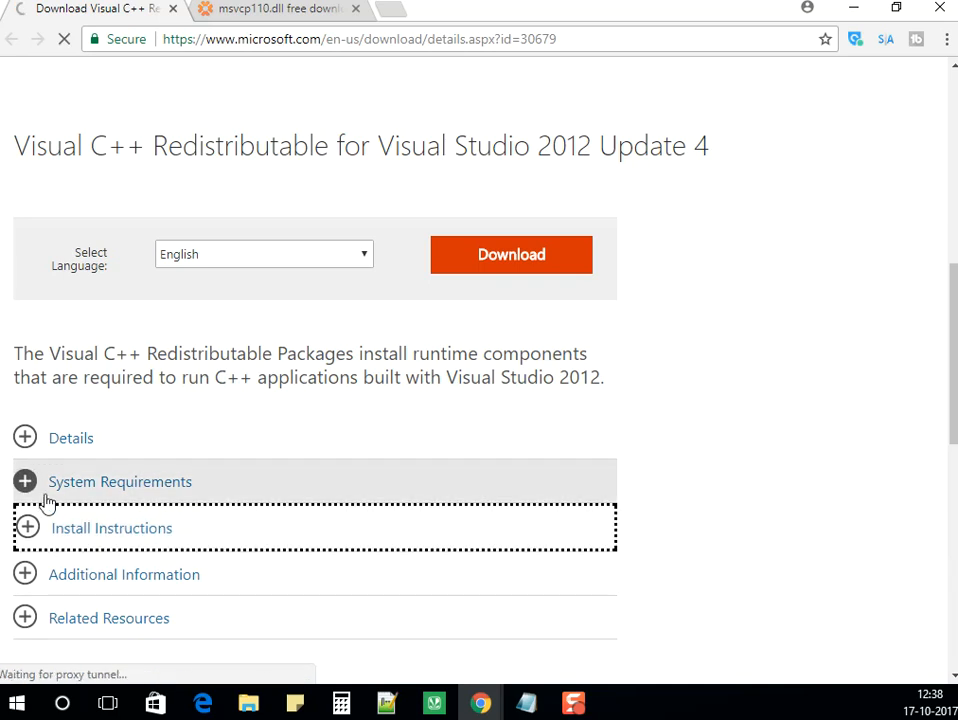
{"action": "left_click", "coordinate": [510, 254]}
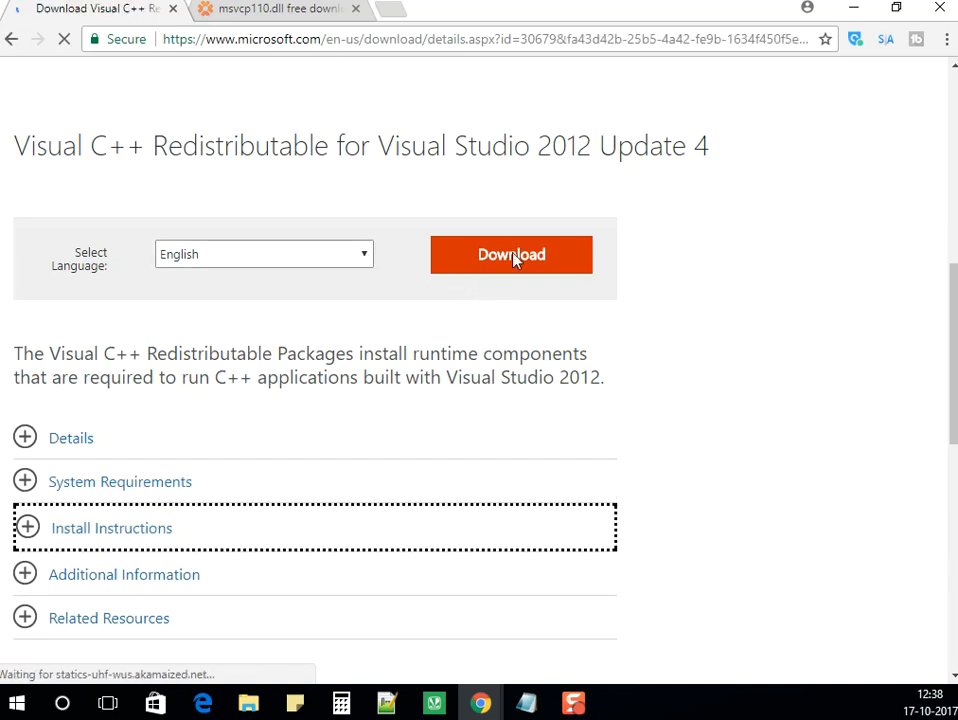
{"action": "left_click", "coordinate": [510, 254]}
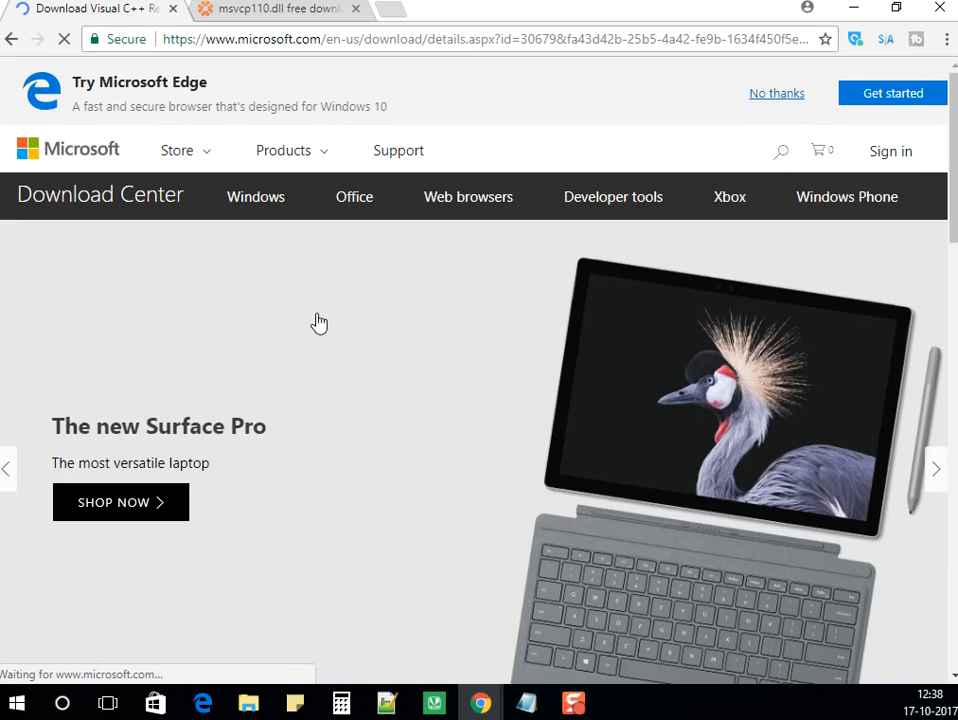
{"action": "scroll", "scroll_direction": "down", "scroll_amount": 3}
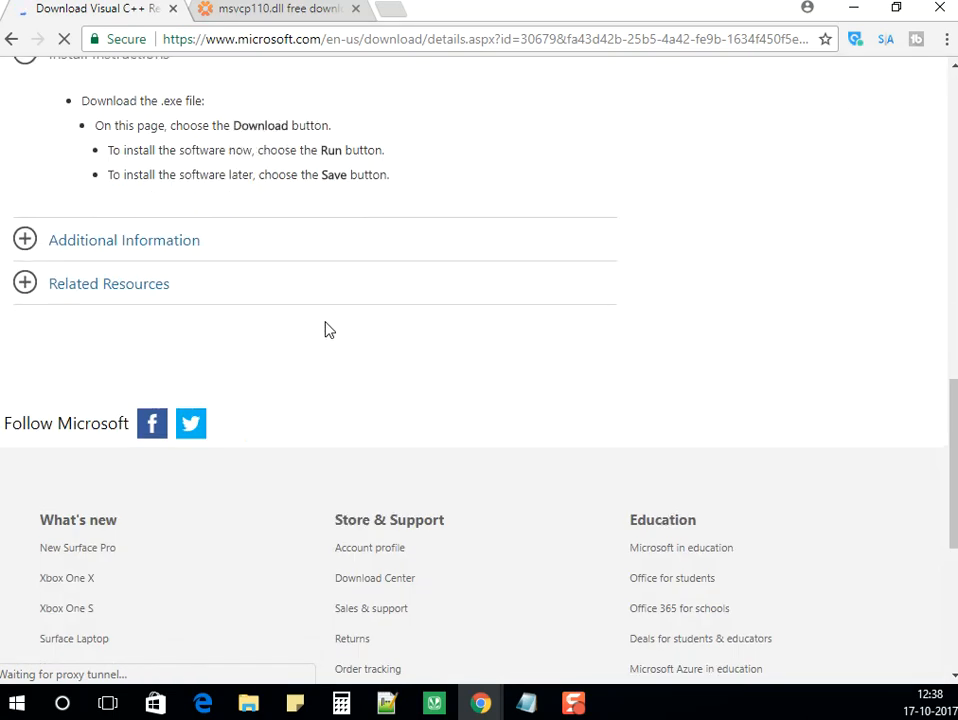